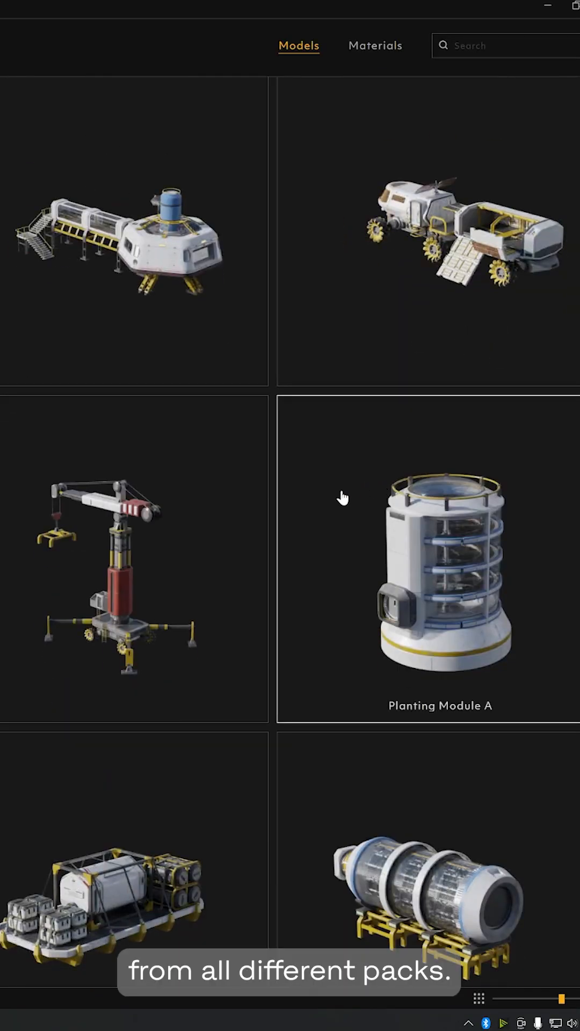
scroll("down", 3)
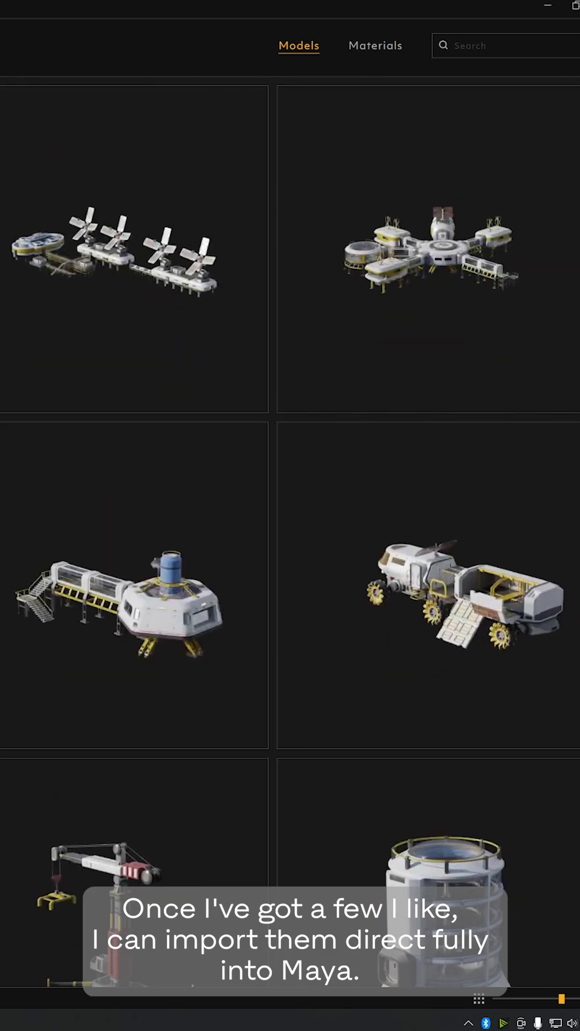